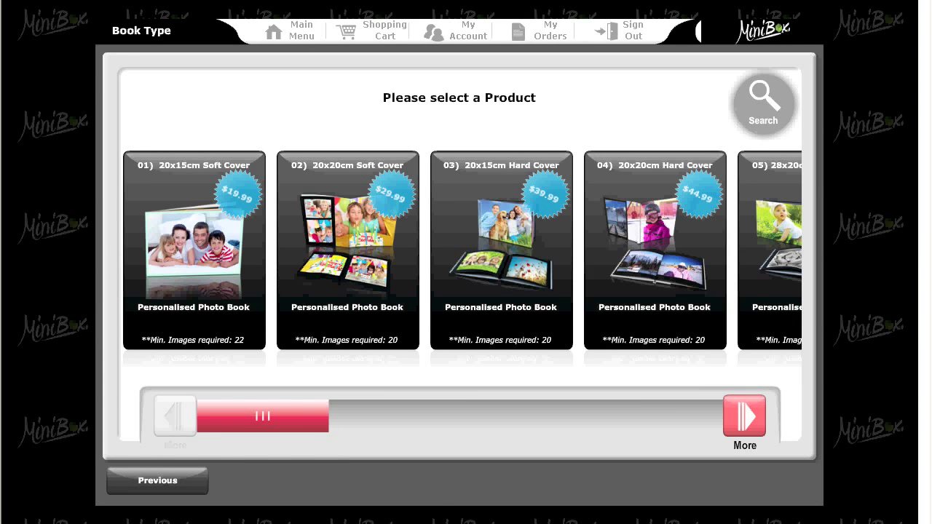
Pick the 20x20cm photo book product and open the album chooser.
click(744, 415)
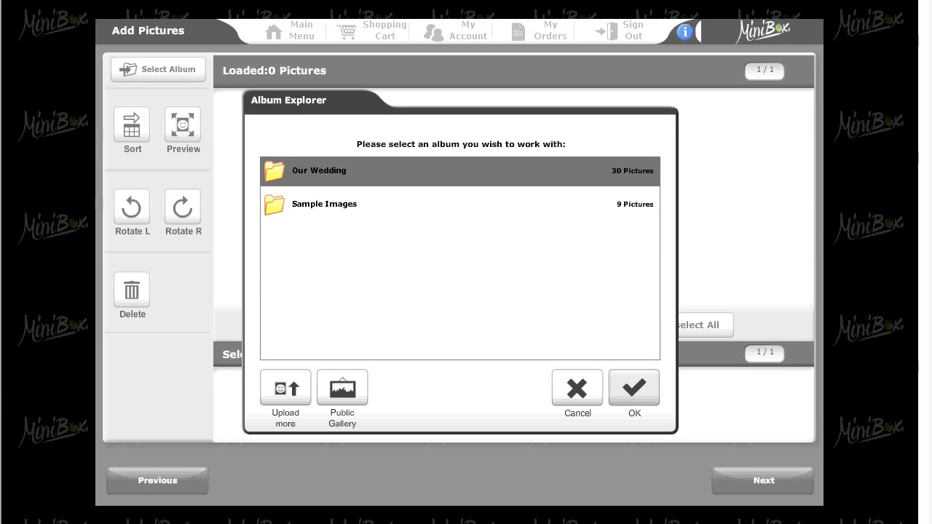
Load the Our Wedding album, select all 30 pictures, and continue to Page Settings.
click(633, 388)
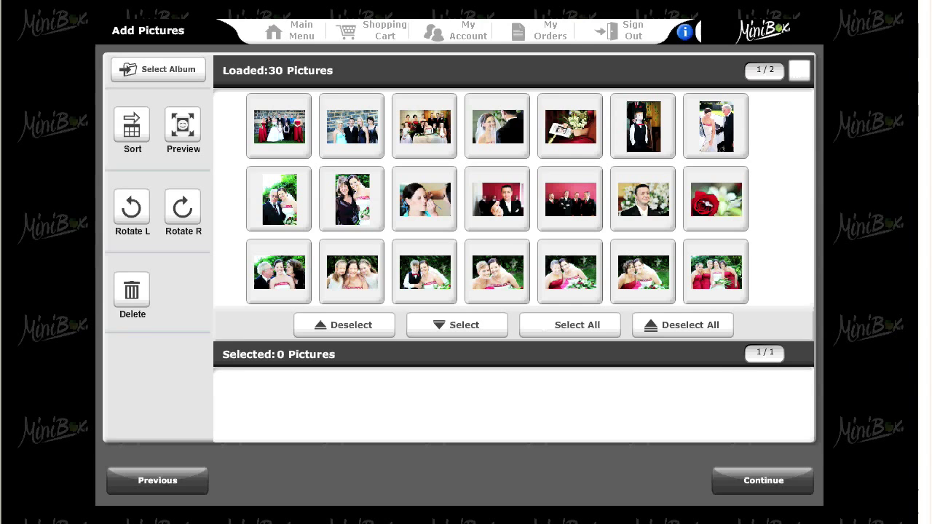
click(570, 325)
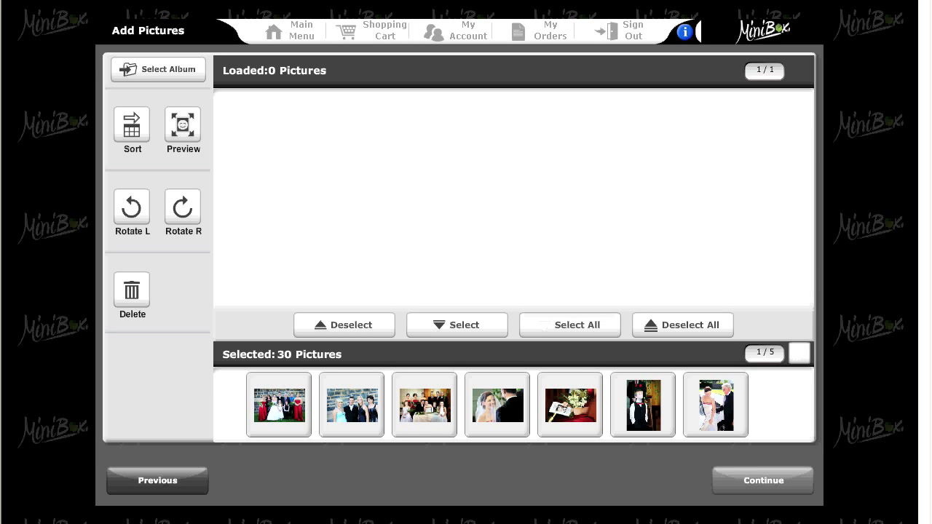
click(763, 480)
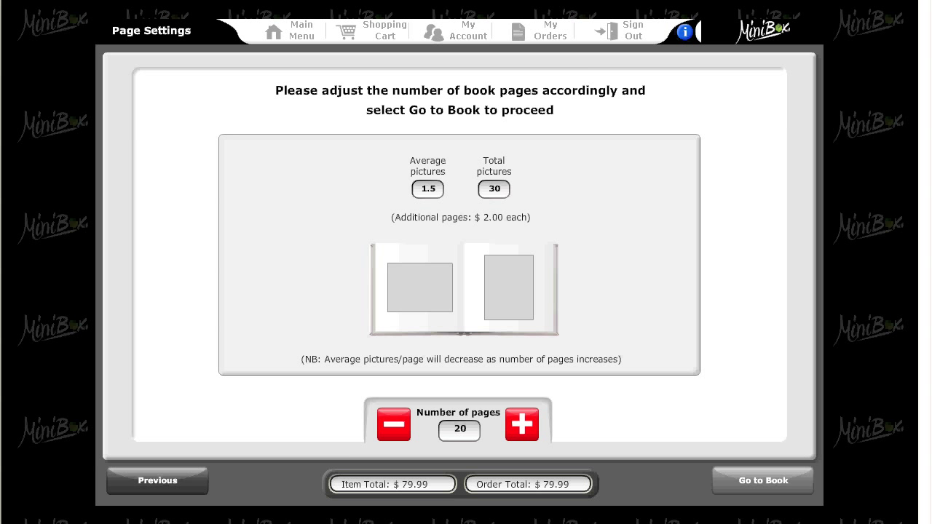
Go to the book and choose Auto Create to fill the 20 pages.
click(762, 480)
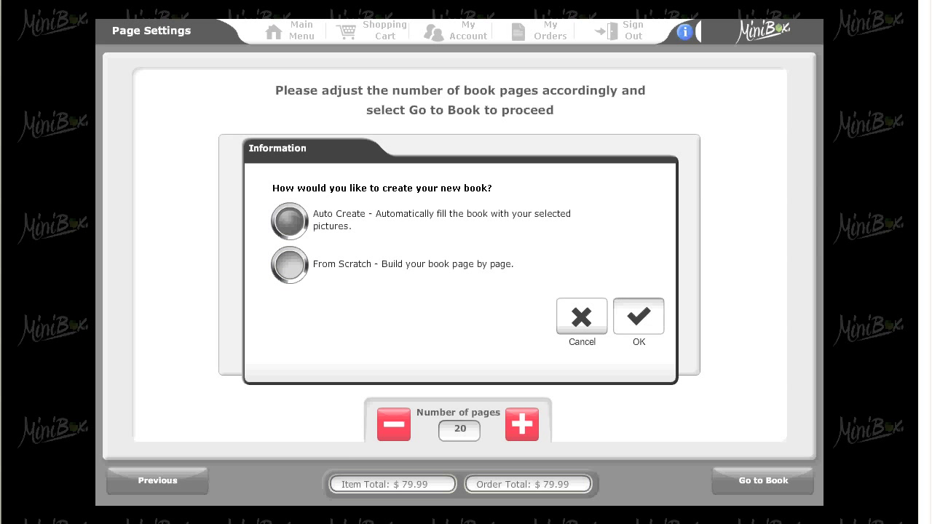
click(638, 316)
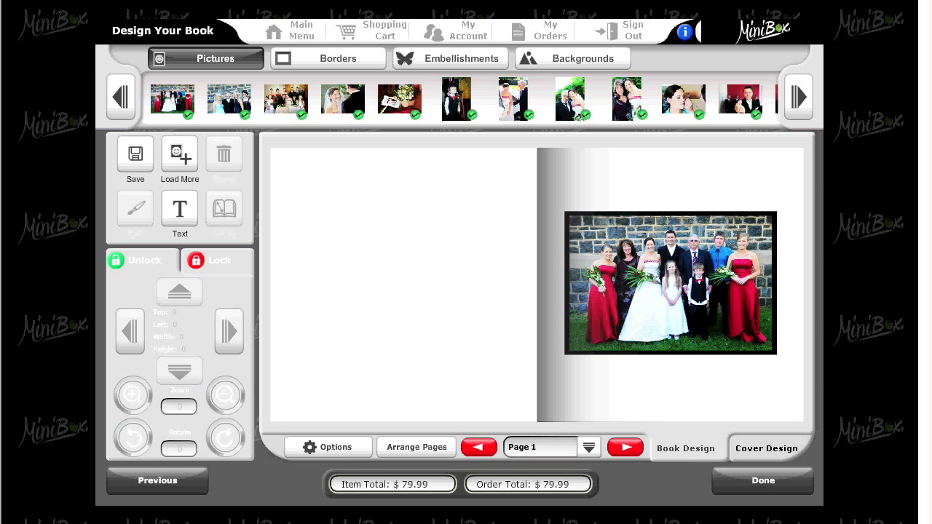
Browse auto-filled spreads to pages 6–7, then open Cover Design and answer Auto Save.
click(625, 447)
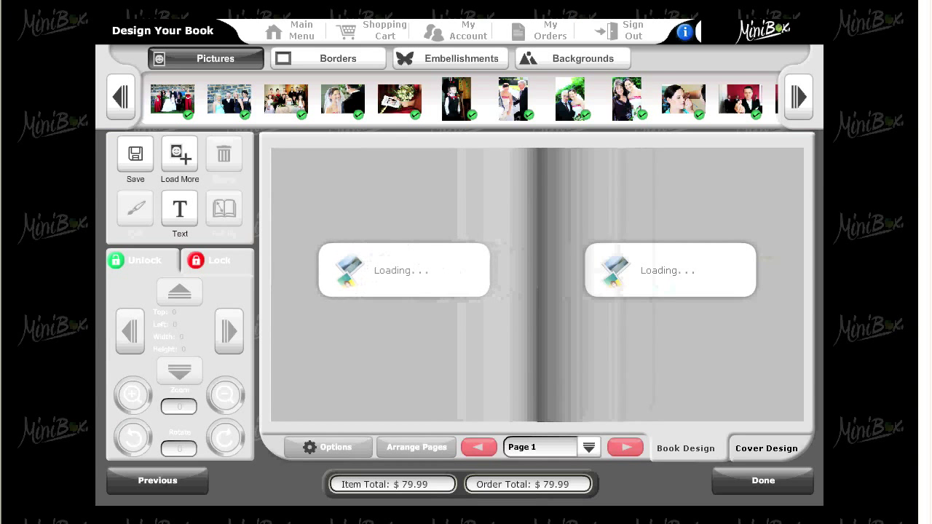
click(624, 446)
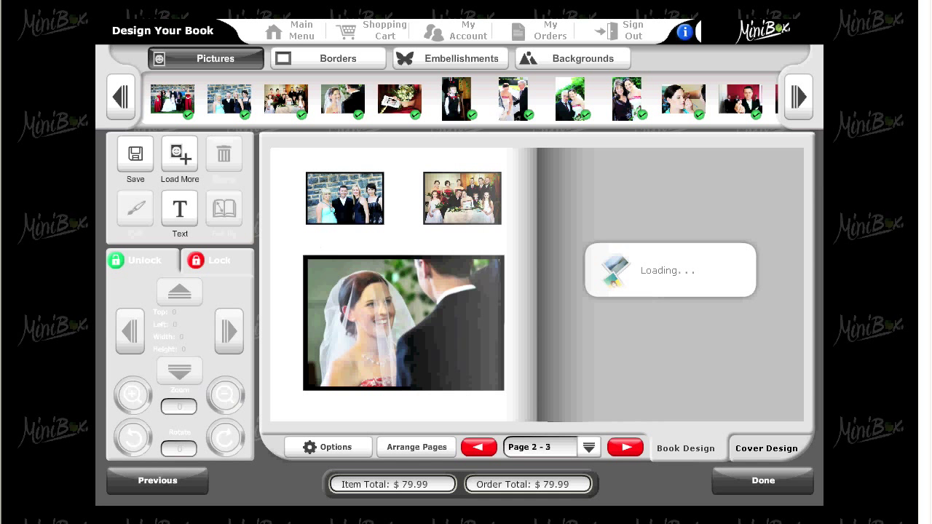
click(625, 447)
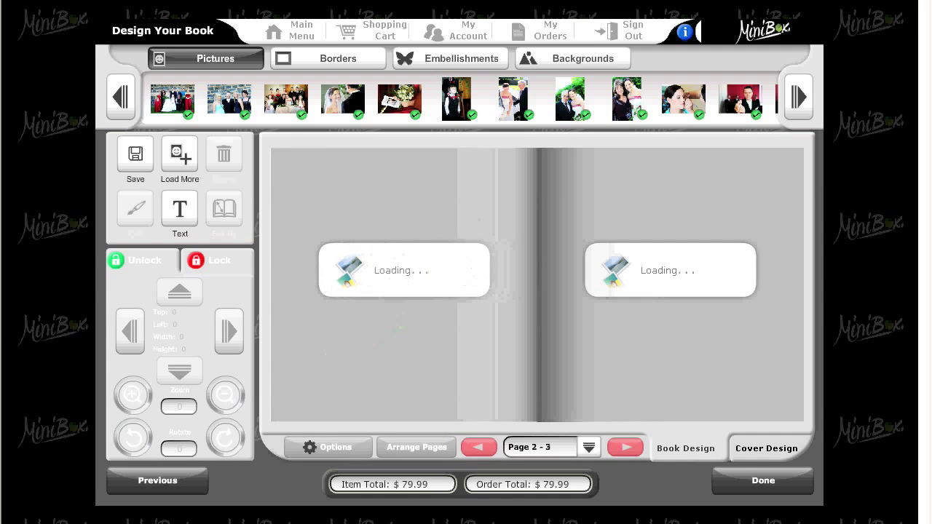
click(625, 447)
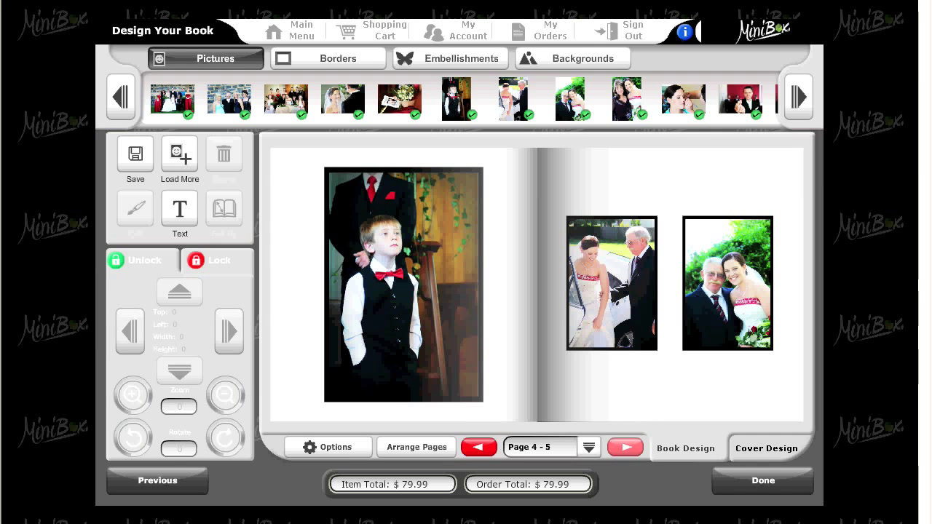
click(625, 447)
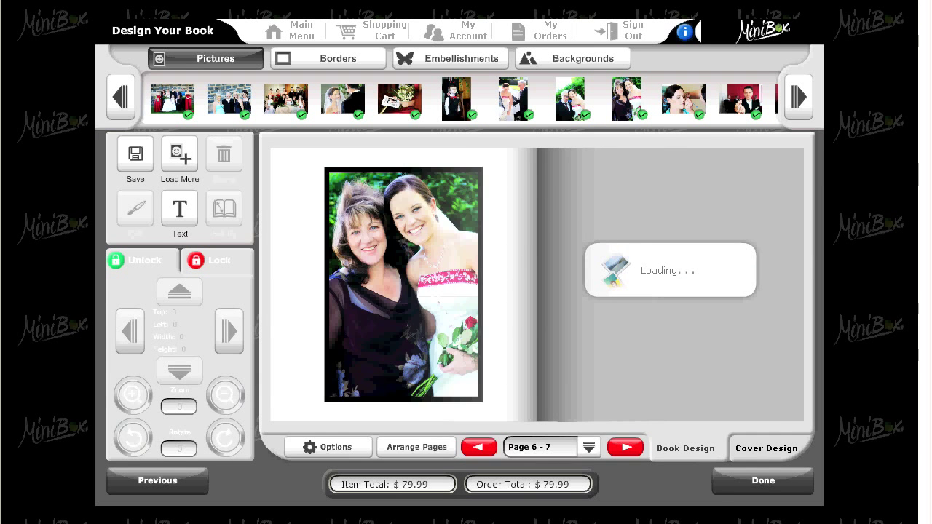
click(766, 448)
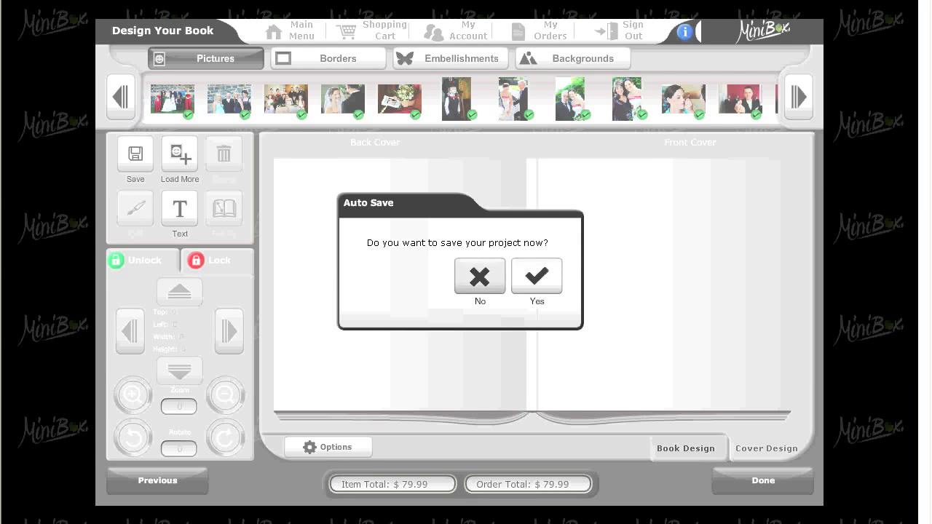
click(537, 275)
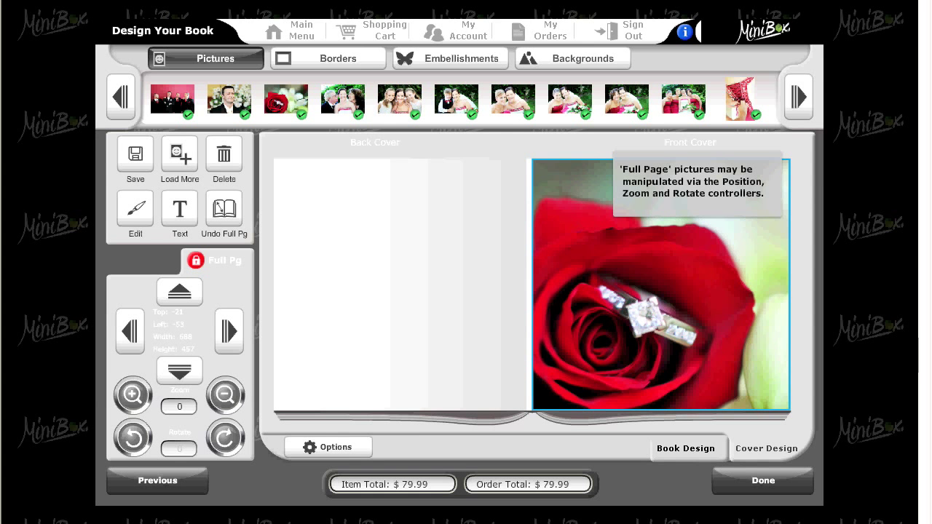
Add enlarged pink hearts from Special Occasions to the cover's bottom-right corner.
click(450, 59)
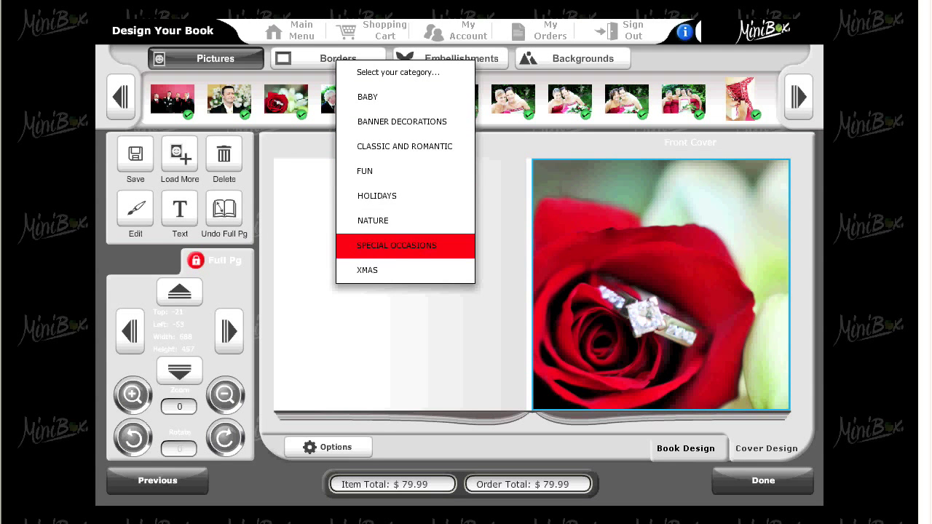
click(449, 58)
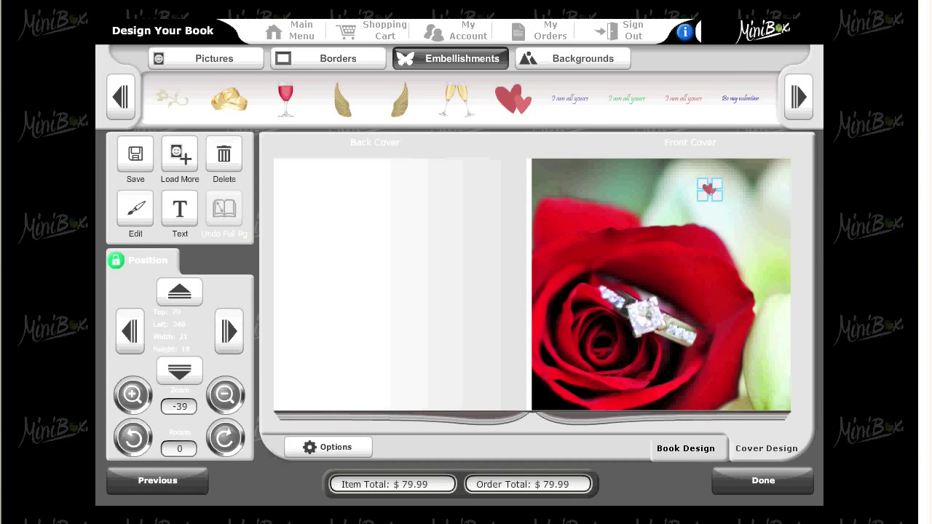
click(133, 396)
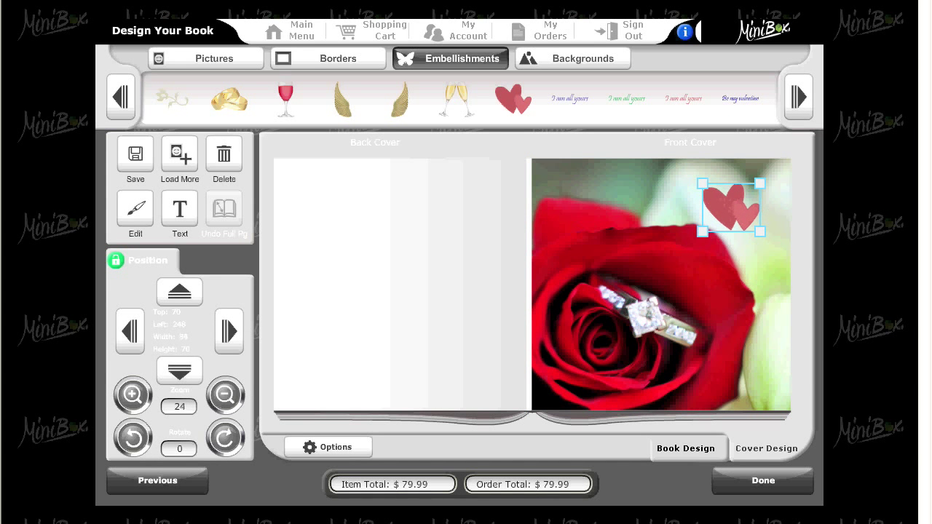
drag(732, 206, 746, 219)
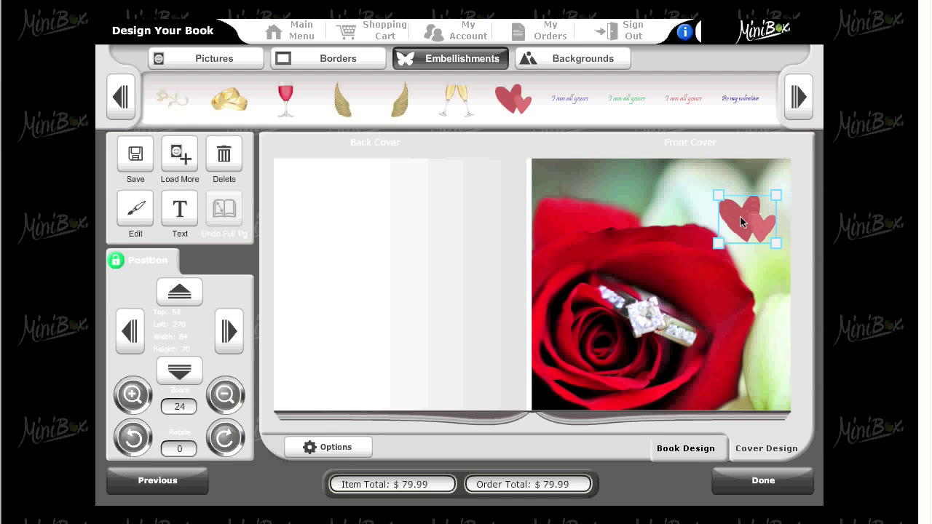
drag(746, 218, 754, 376)
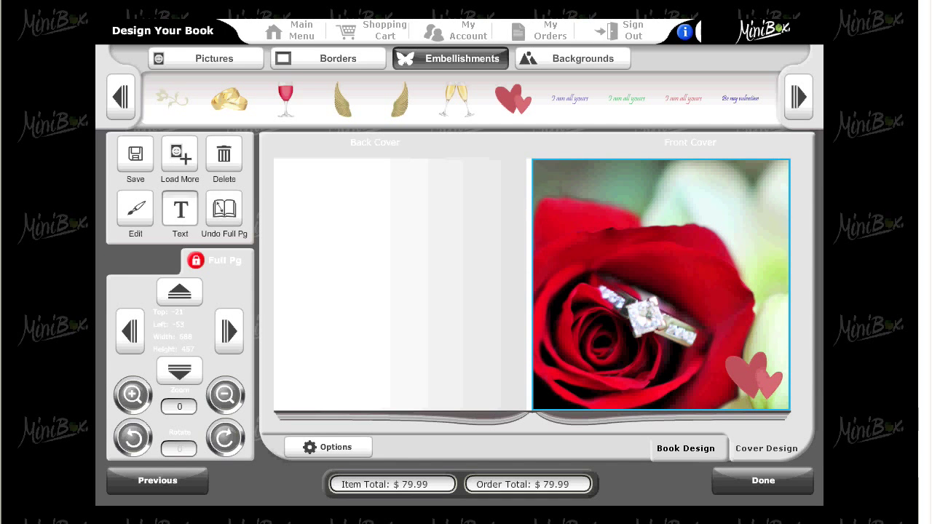
Add a text box to the front cover and type 'Wedding'.
click(180, 210)
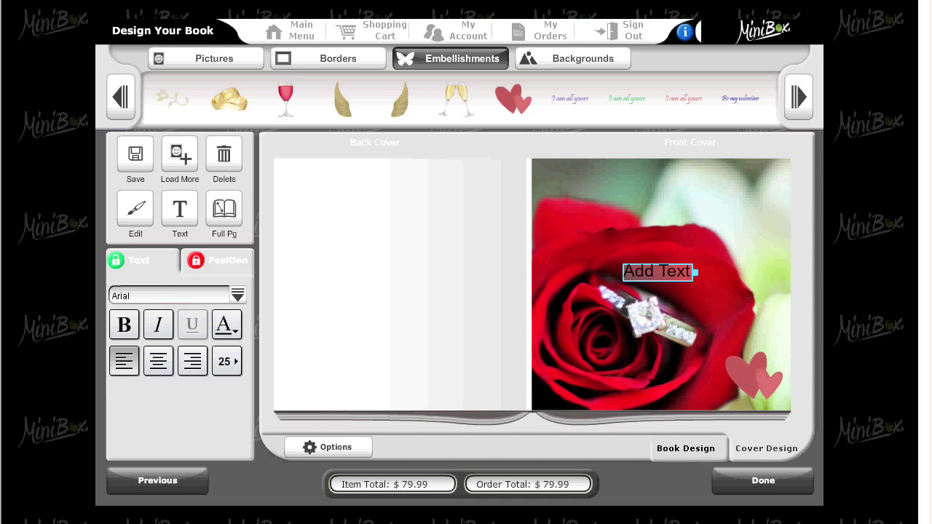
drag(656, 271, 681, 206)
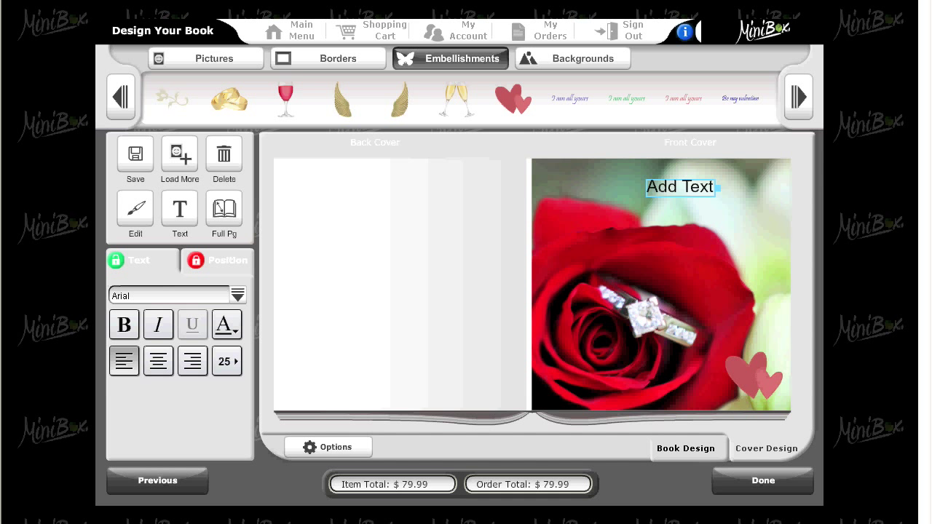
click(680, 187)
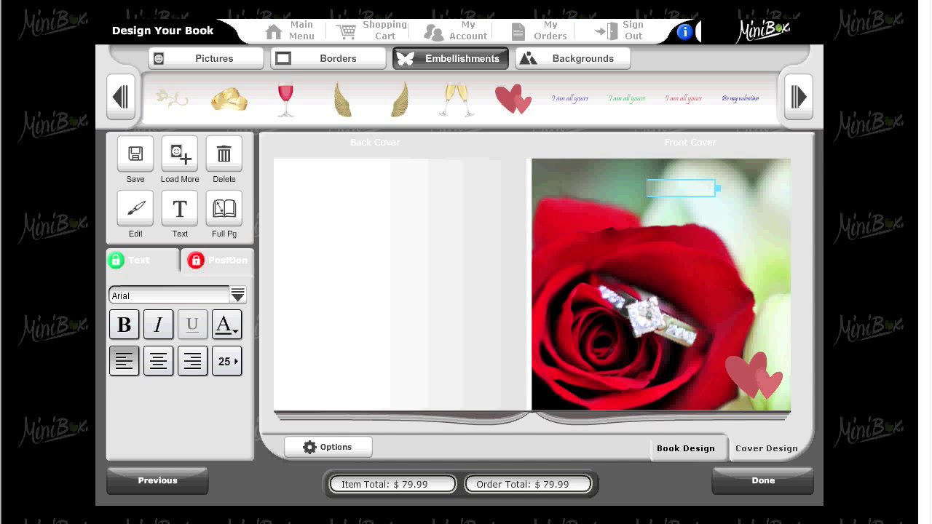
text(W)
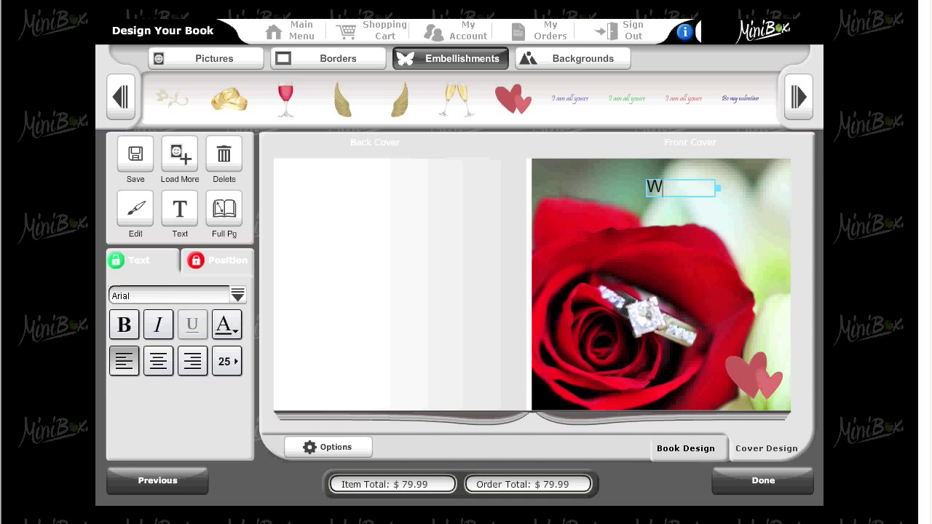
text(edding)
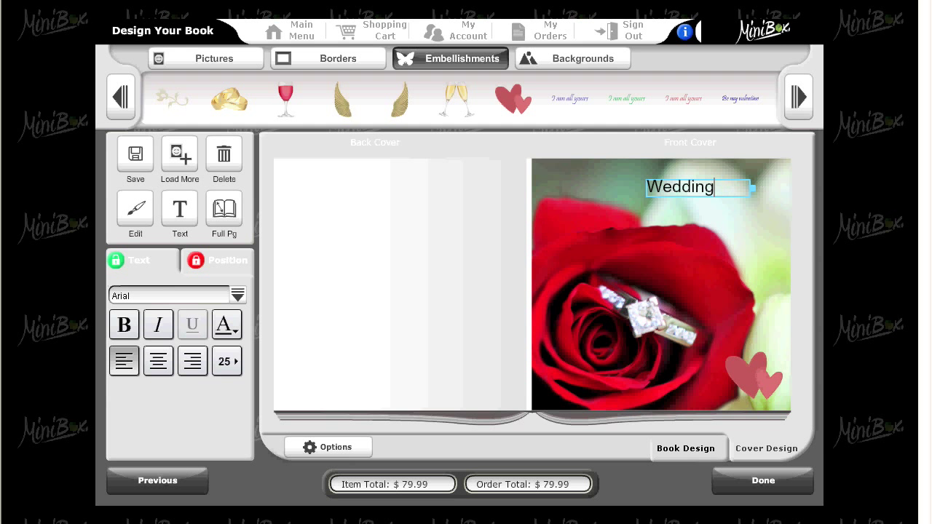
Enlarge the title to size 30 in Baroque Script, then return to Book Design.
click(227, 361)
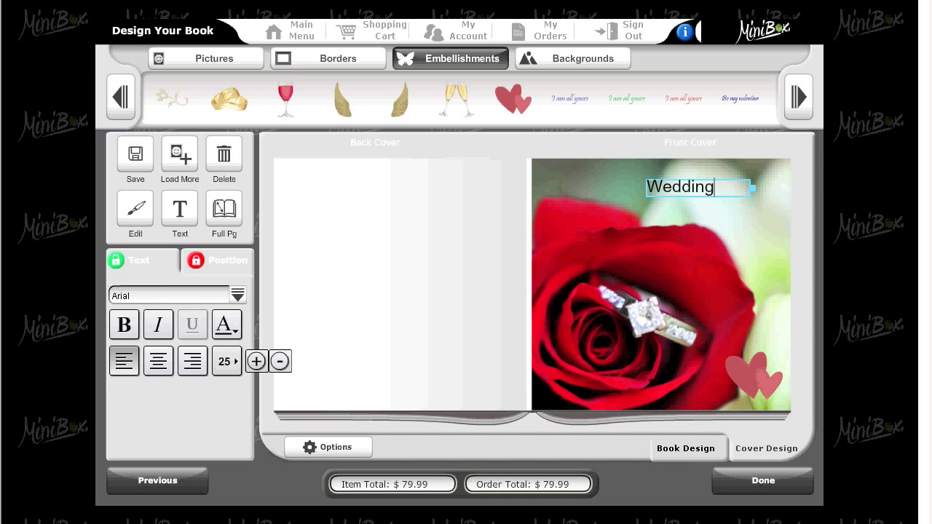
click(256, 361)
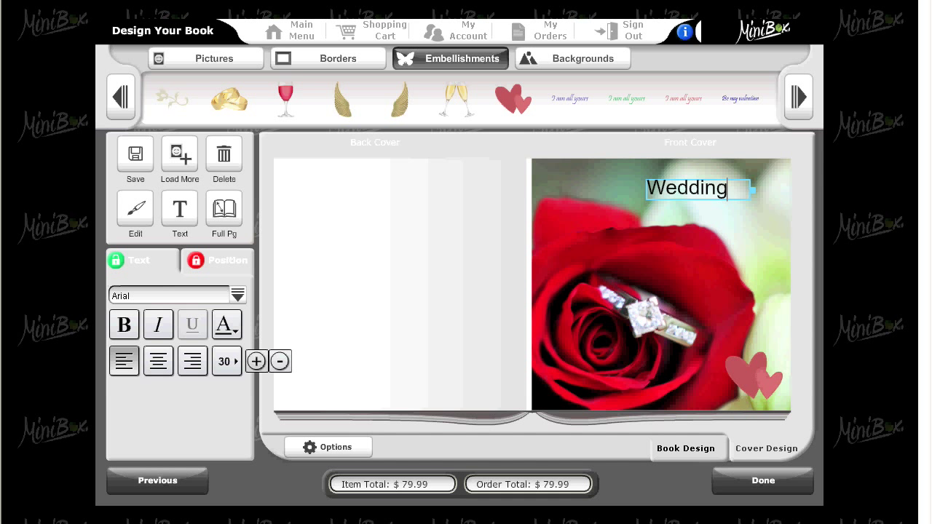
click(238, 295)
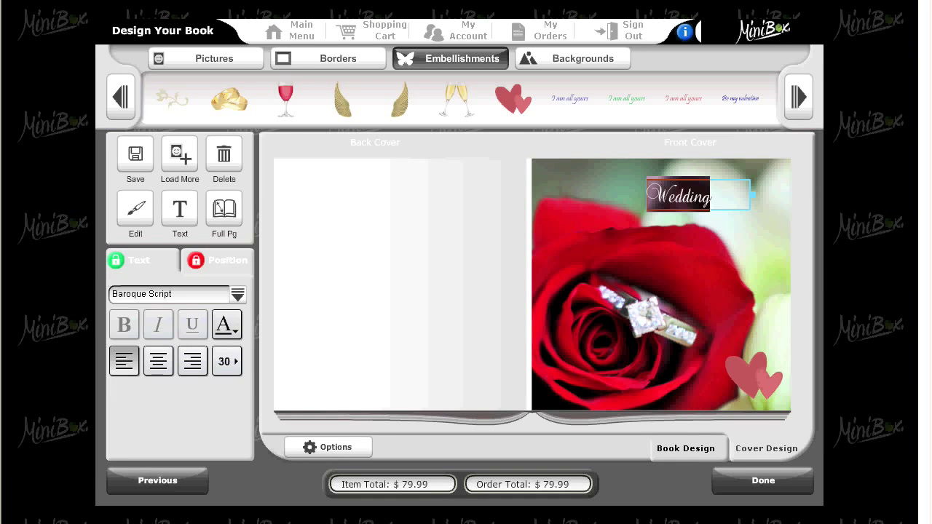
click(227, 325)
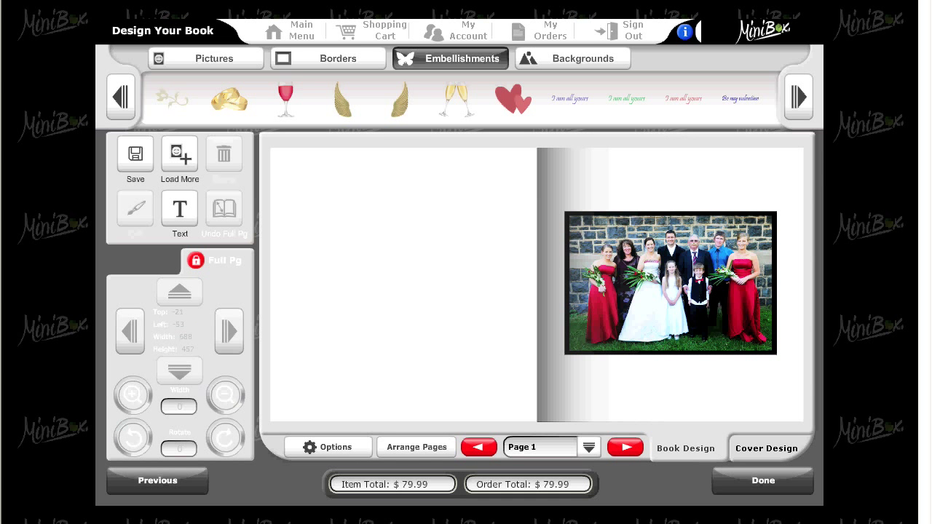
Turn to spread 4–5 and apply the green Classic and Romantic Honeymoon background to page 5.
click(625, 446)
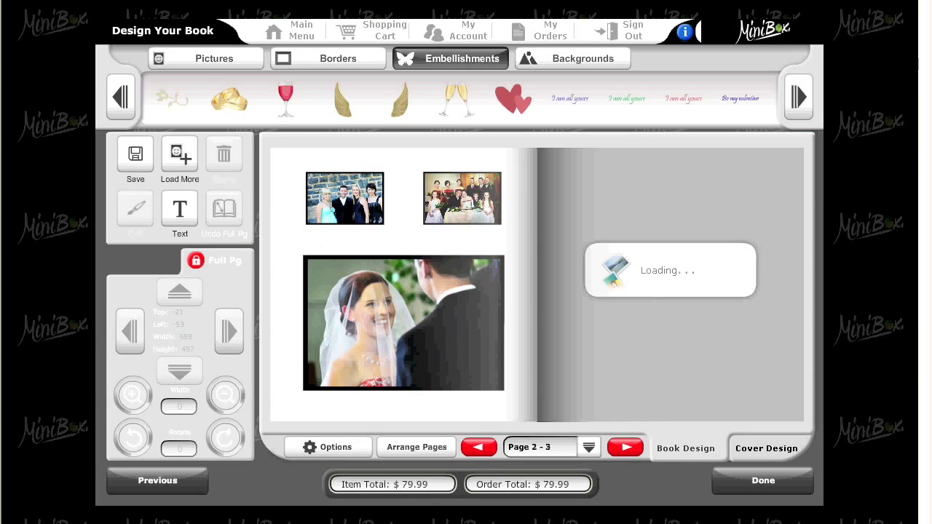
click(625, 448)
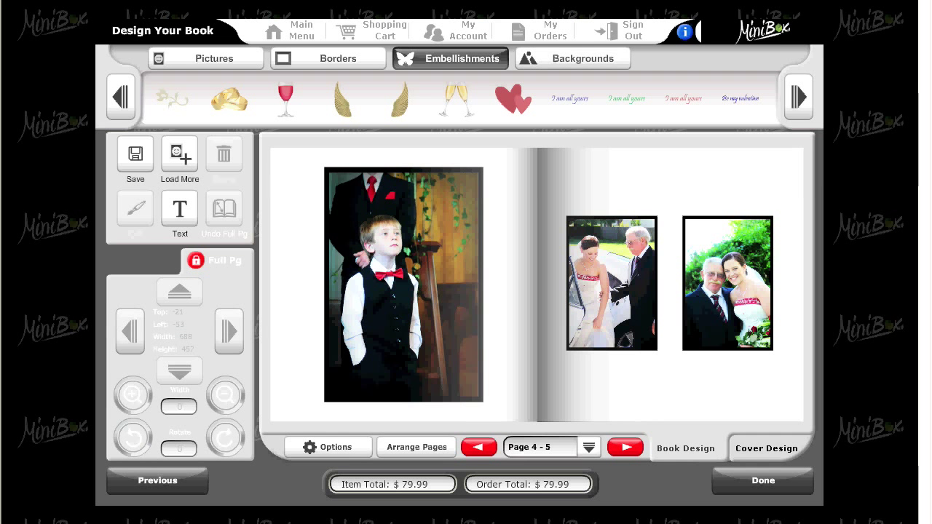
click(450, 58)
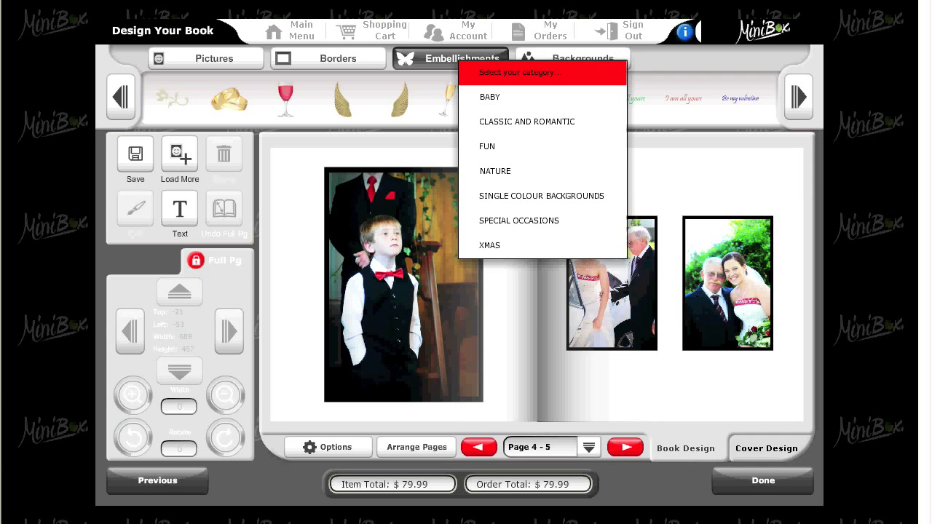
mouse_move(542, 122)
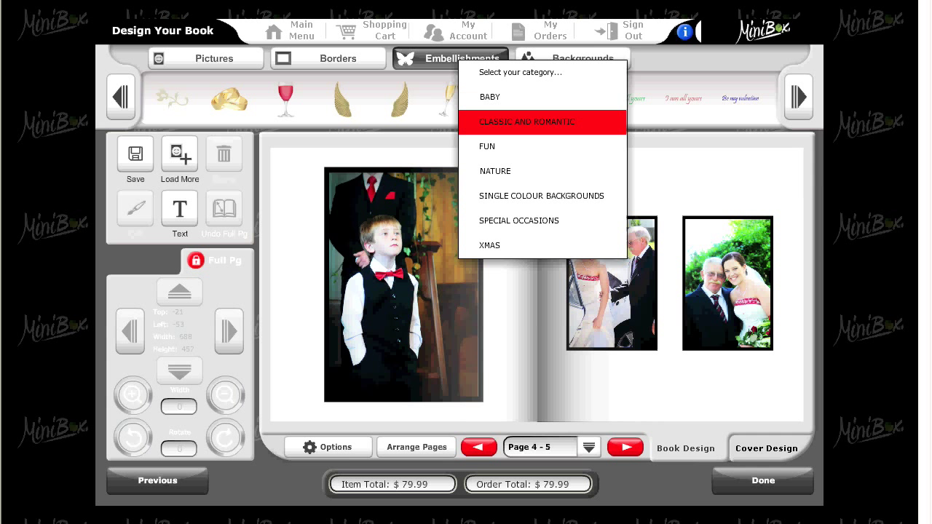
click(573, 58)
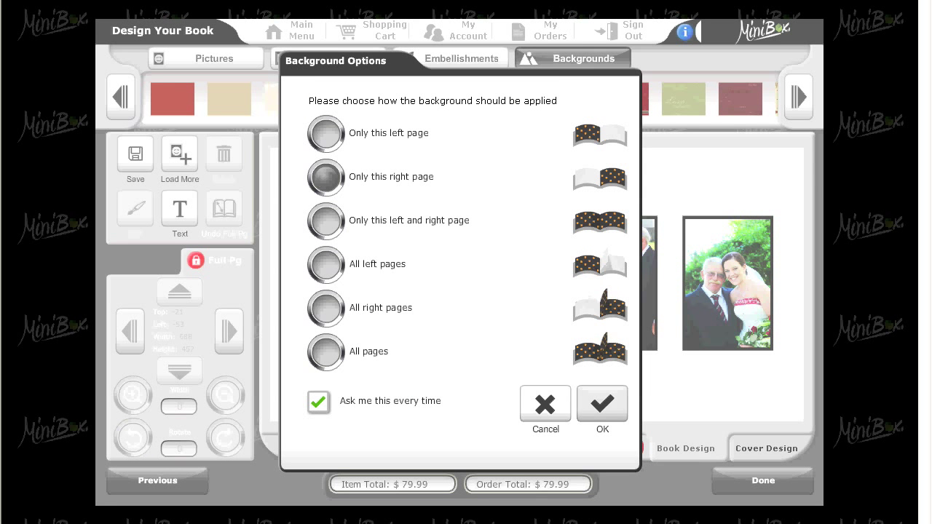
click(602, 402)
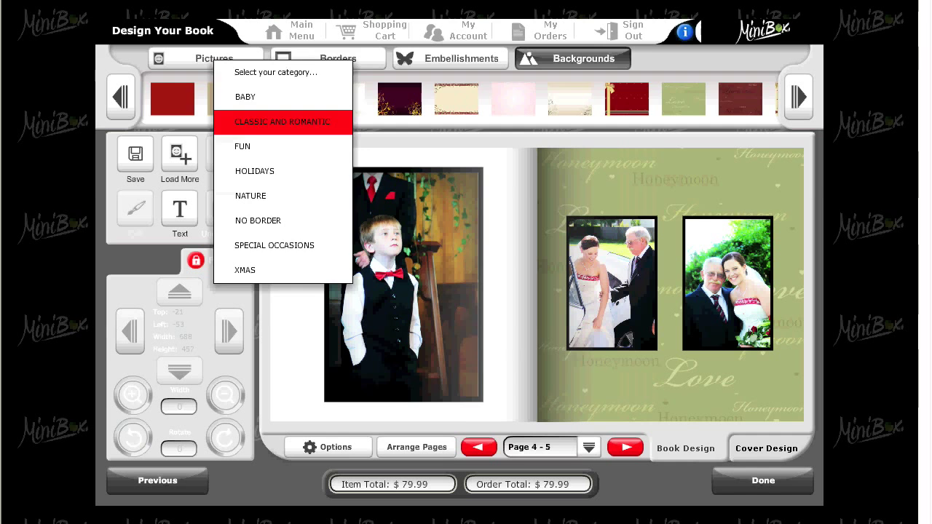
click(338, 59)
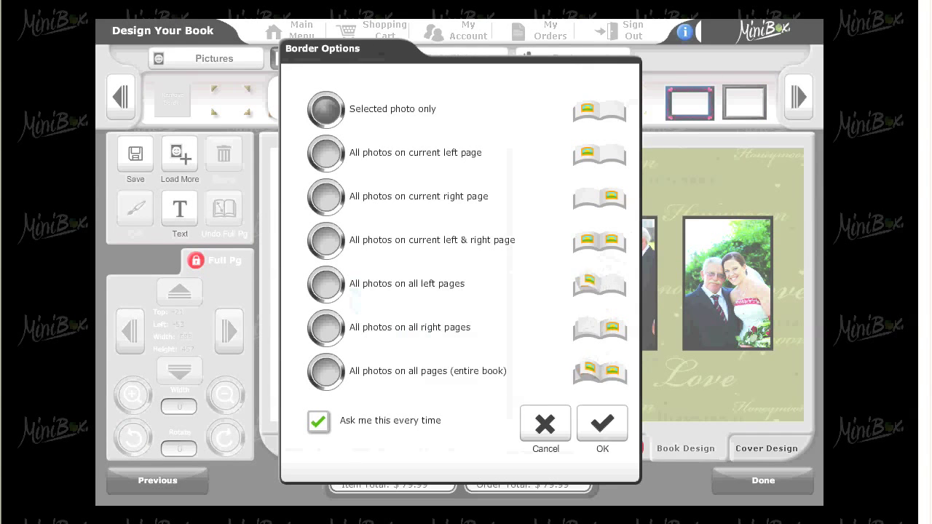
Confirm the grey border on the boy's portrait and finish the design.
click(602, 424)
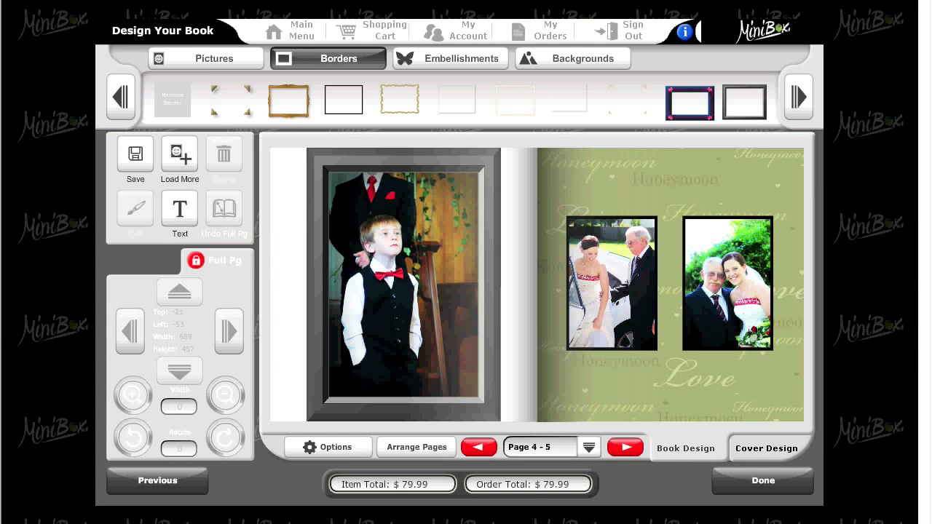
click(625, 446)
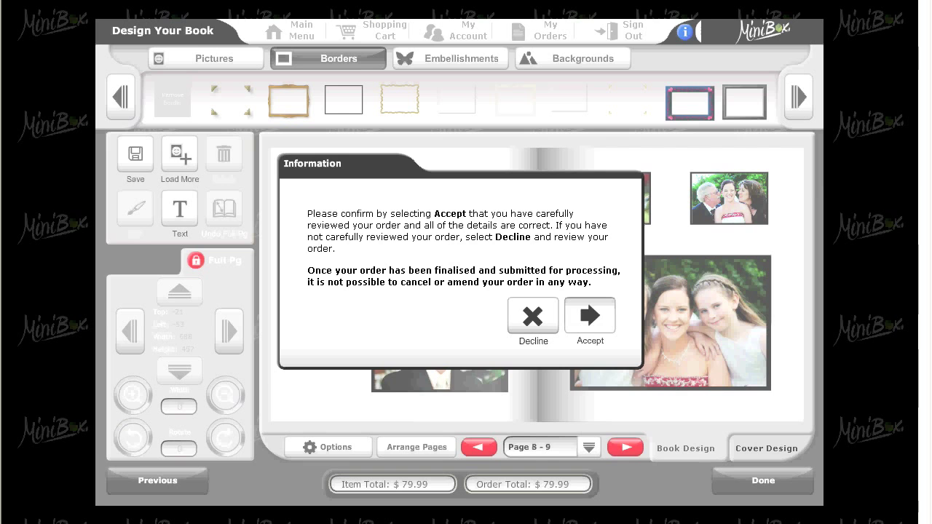
Accept the review notice and continue past the $79.99 photobook preview.
click(590, 315)
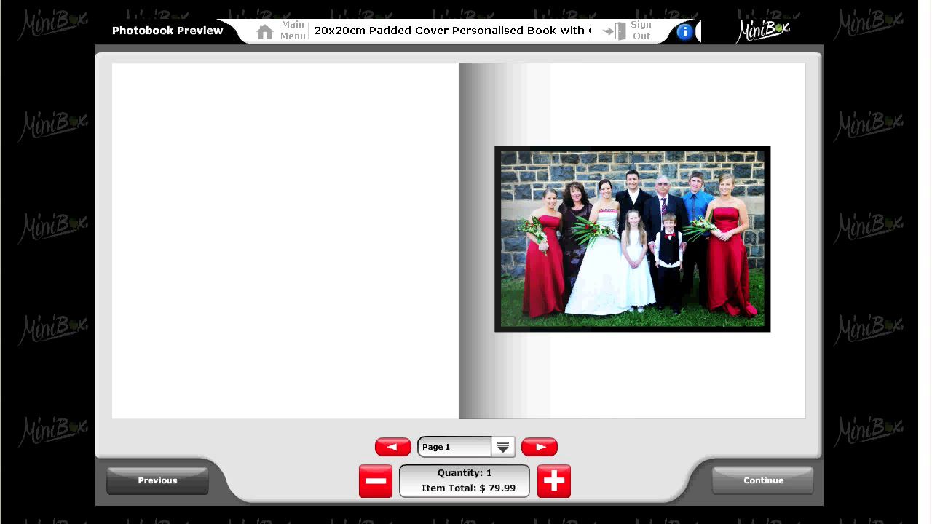
click(763, 480)
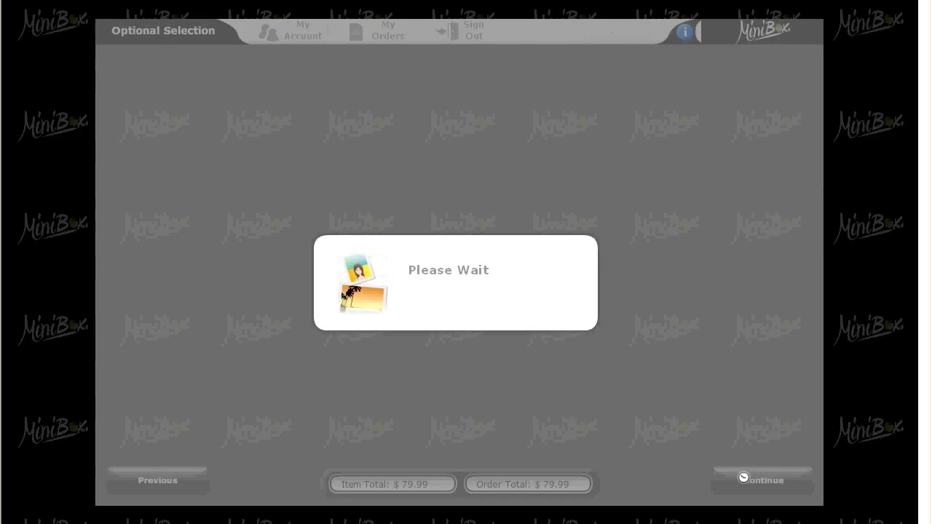